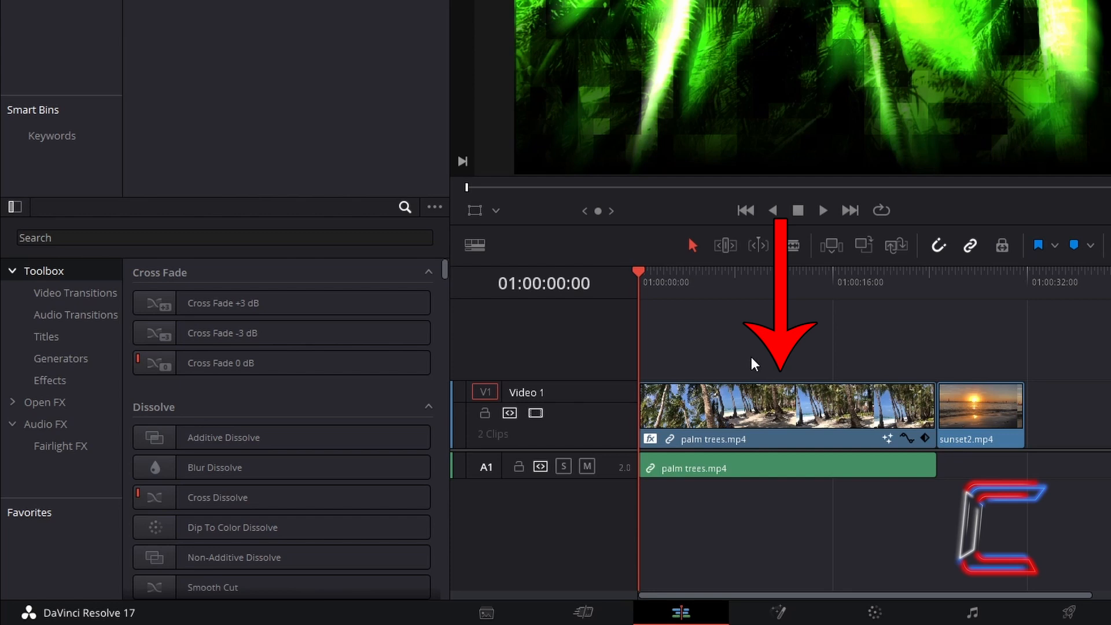
mouse_move(957, 351)
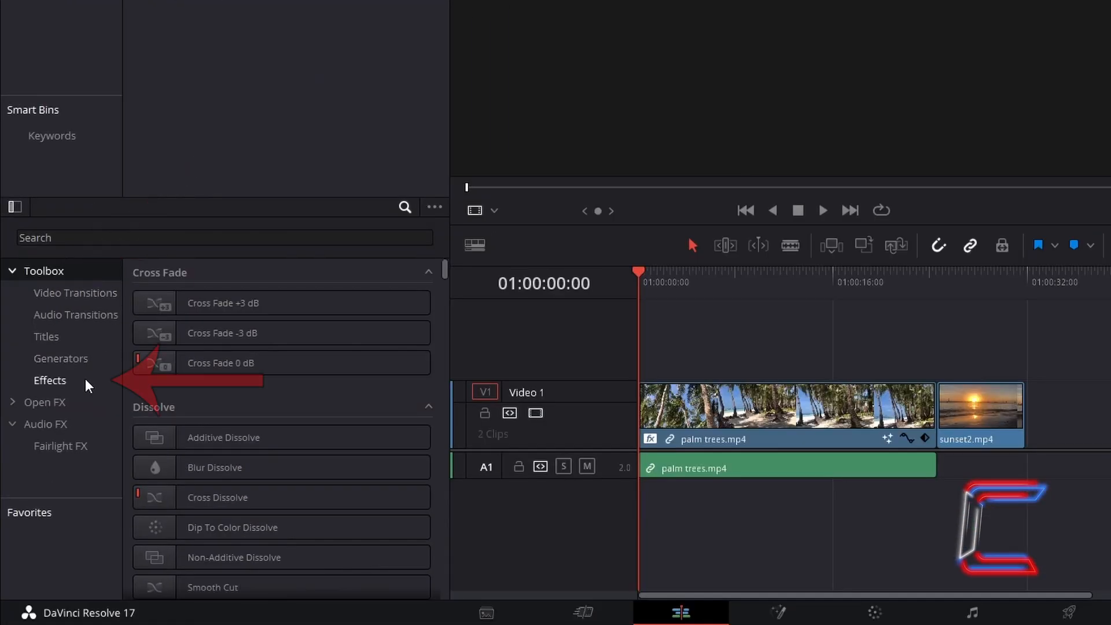
Search the Effects Library for 'Night Vision'.
text(Night Vision)
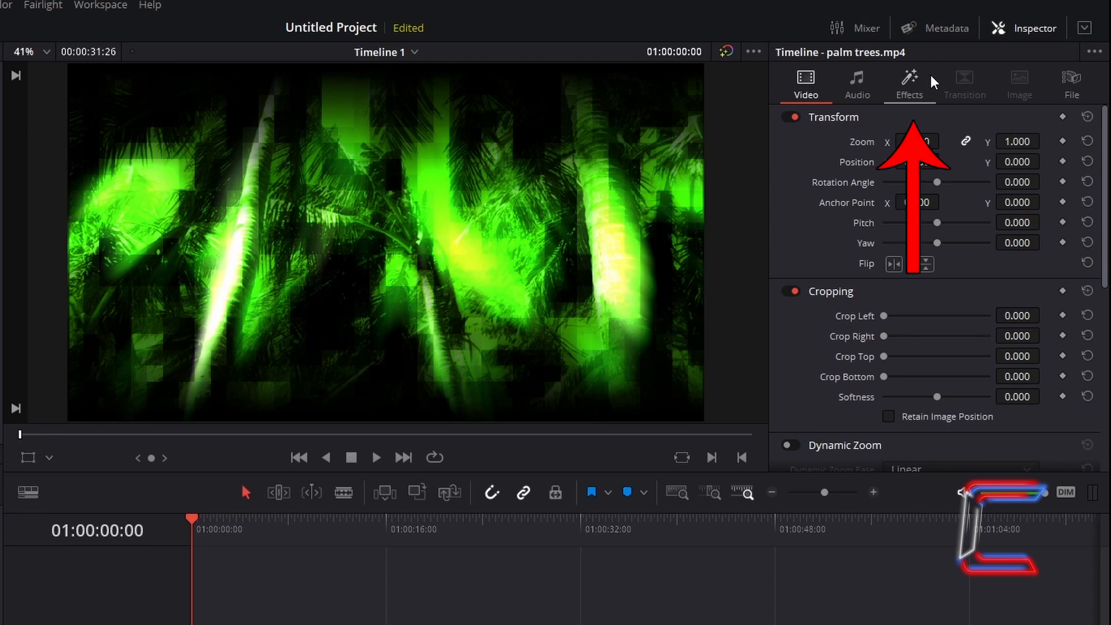
Show the palm trees clip's Night Vision color, gain, gamma and brightness settings in the Inspector.
click(909, 84)
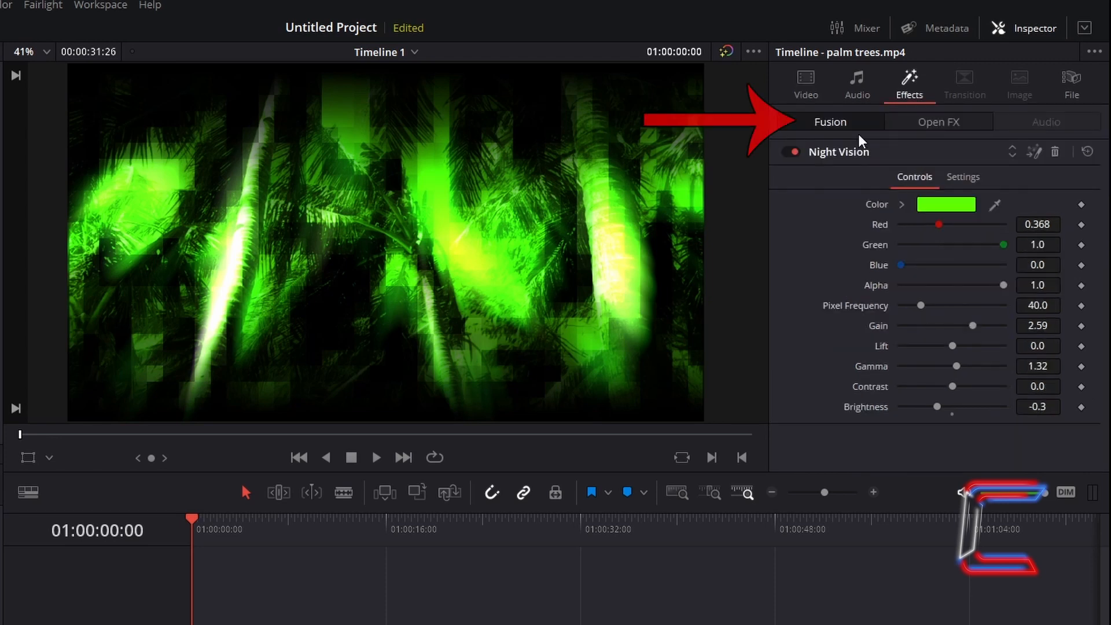
mouse_move(797, 377)
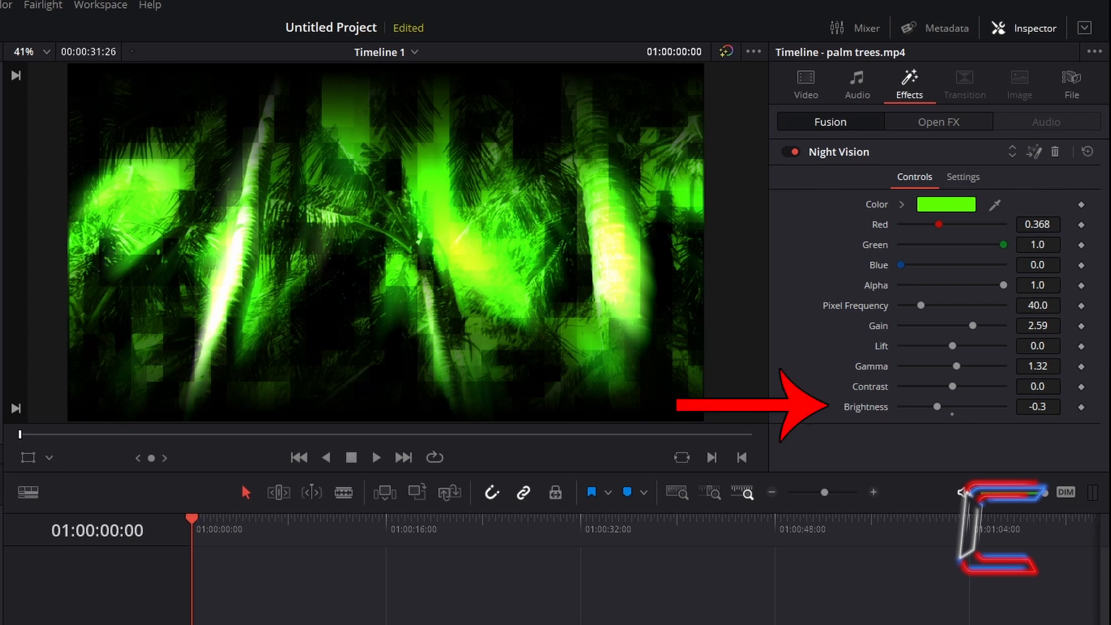
mouse_move(909, 451)
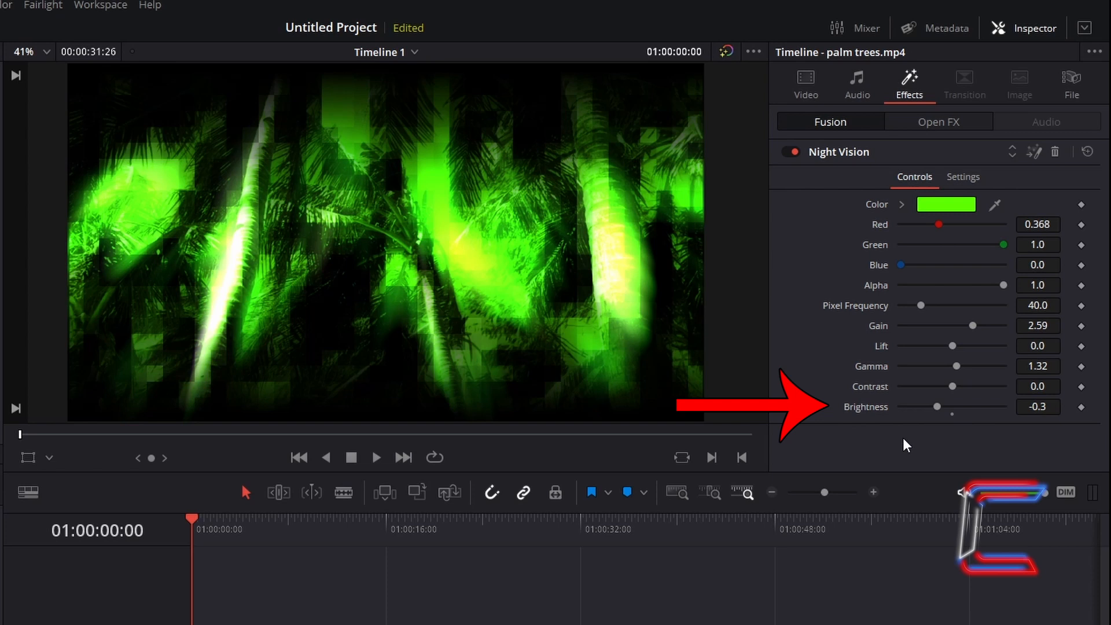
mouse_move(949, 140)
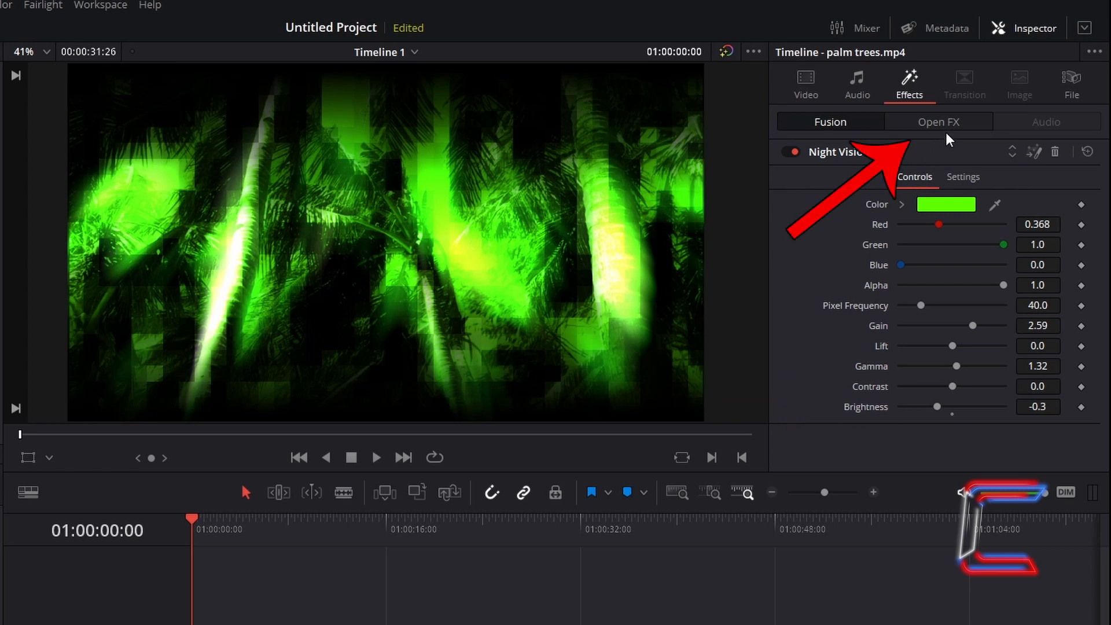
View the Open FX Light Rays threshold, position, length, soften and brightness settings.
click(937, 121)
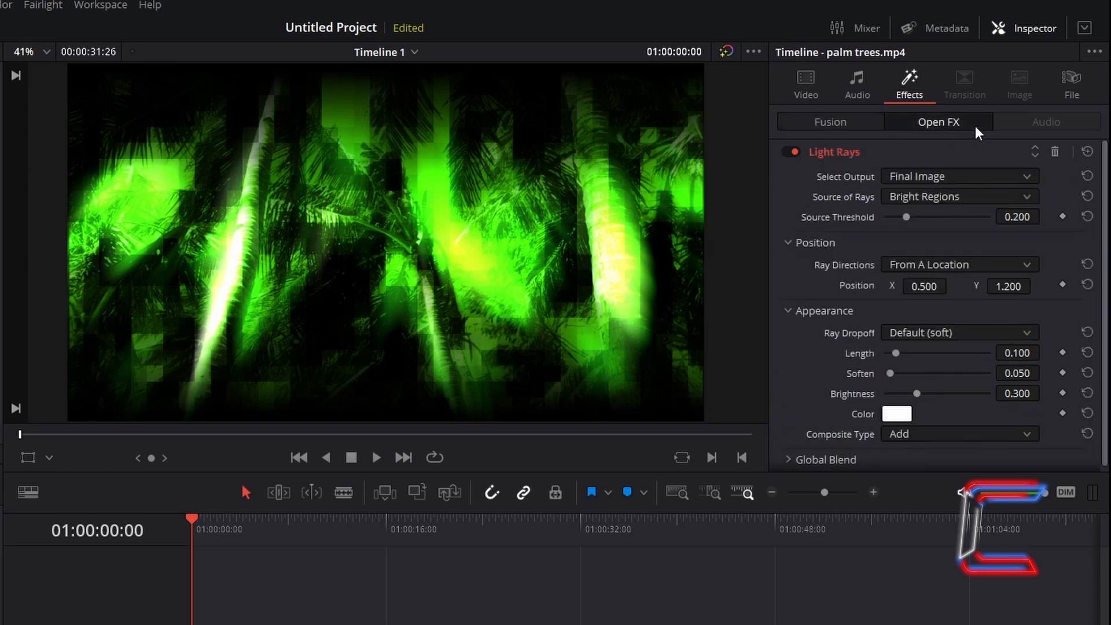
mouse_move(750, 174)
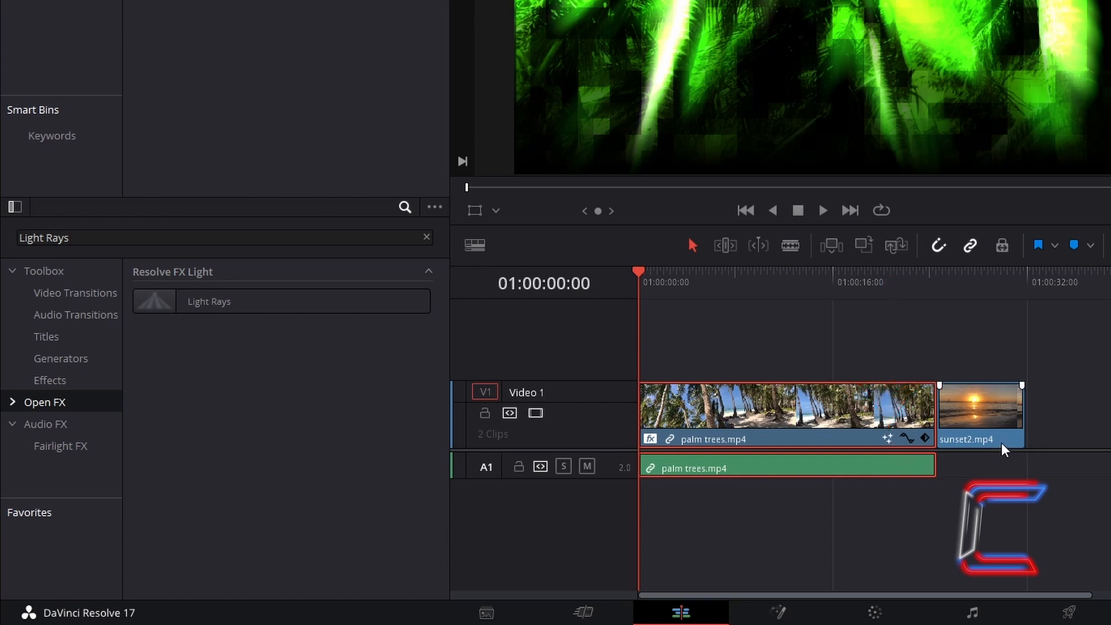
mouse_move(1004, 430)
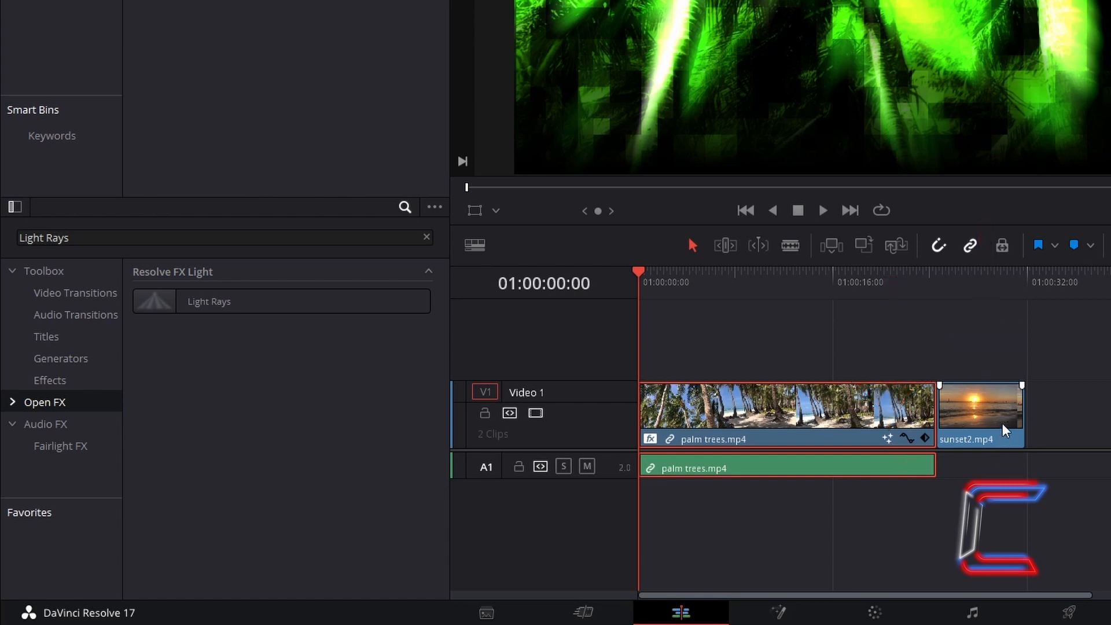
Select sunset2.mp4 to see its transform and cropping settings with no effects.
click(1023, 28)
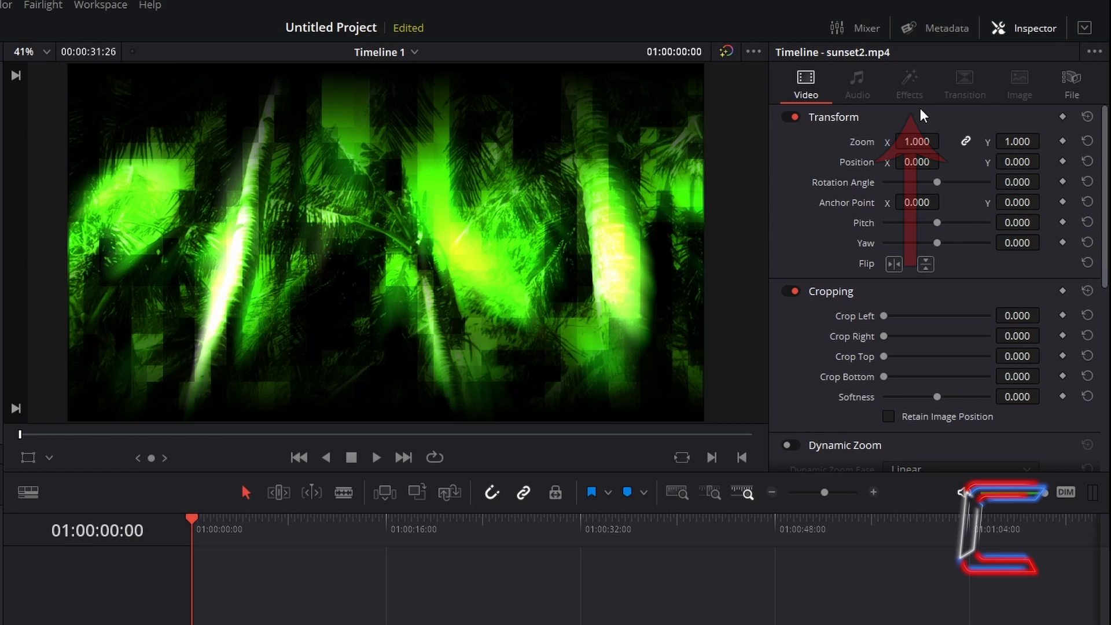
mouse_move(495, 431)
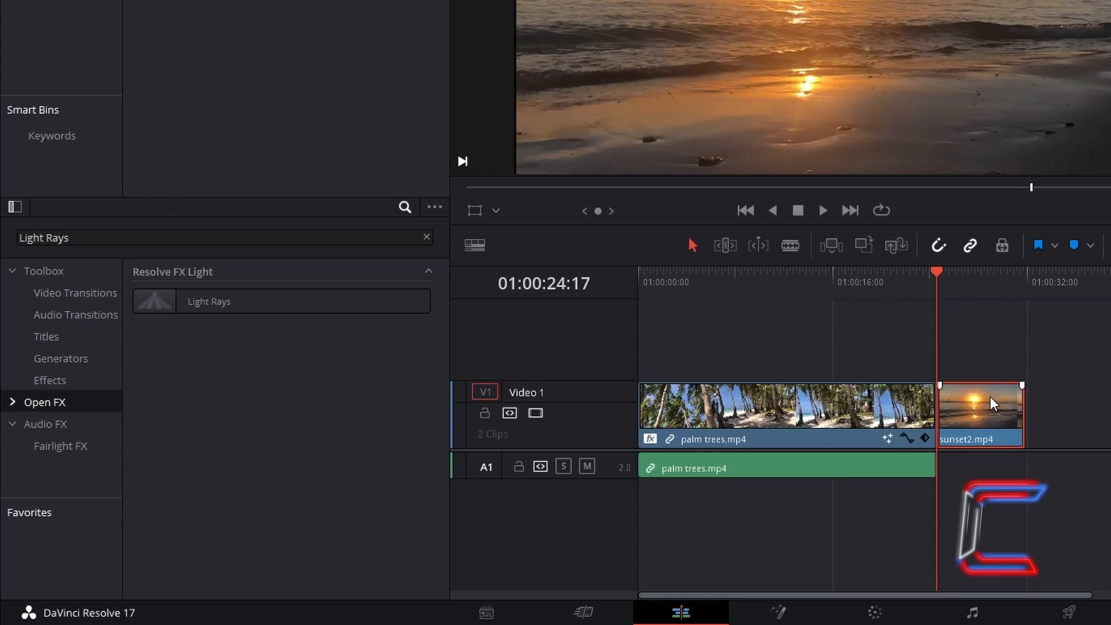
mouse_move(827, 388)
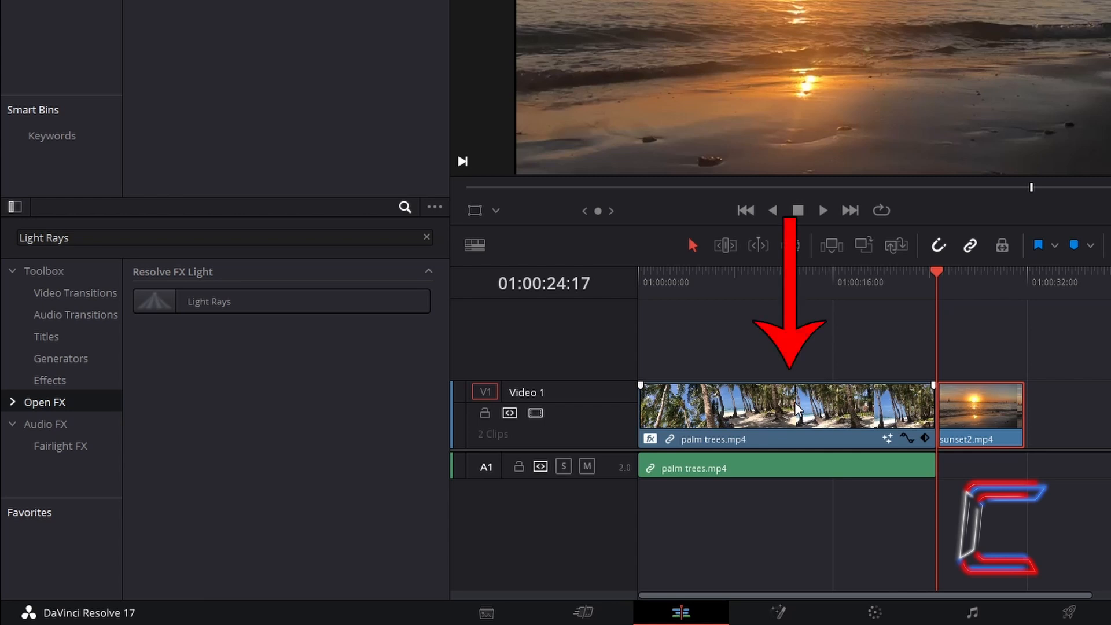
Copy palm trees.mp4 and open Paste Attributes for sunset2.mp4 with Alt+V.
key(ctrl+c)
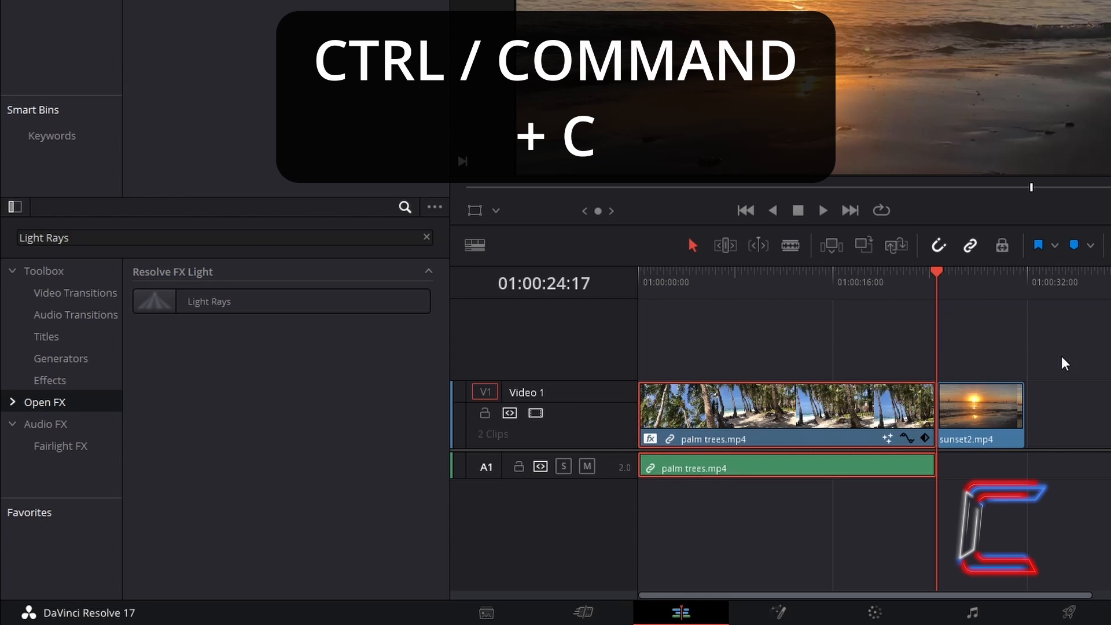
key(ctrl+c)
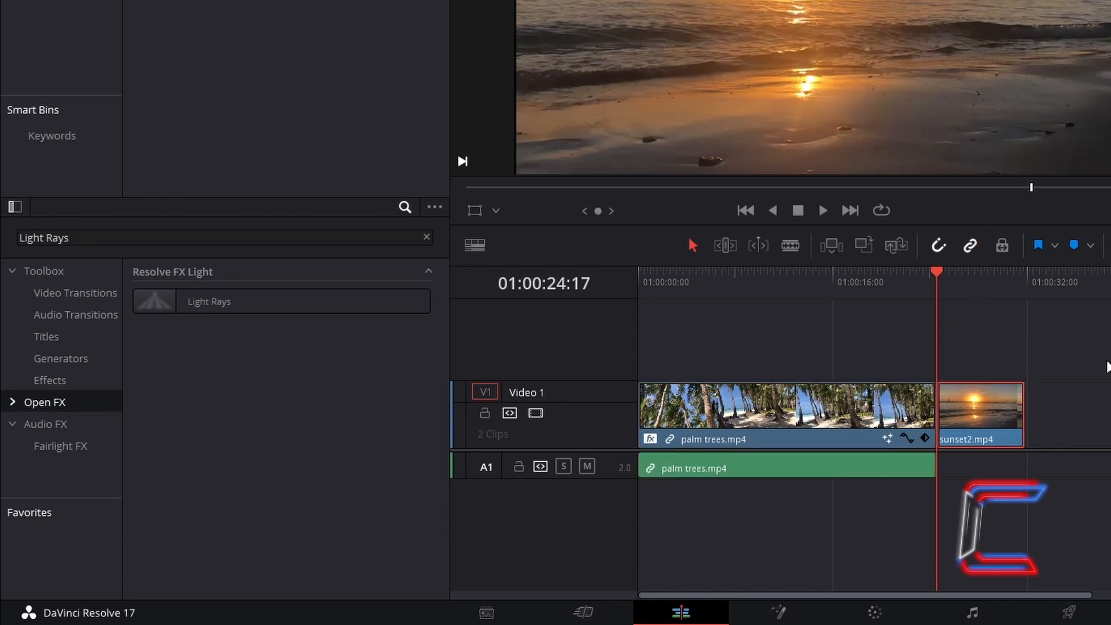
key(alt+v)
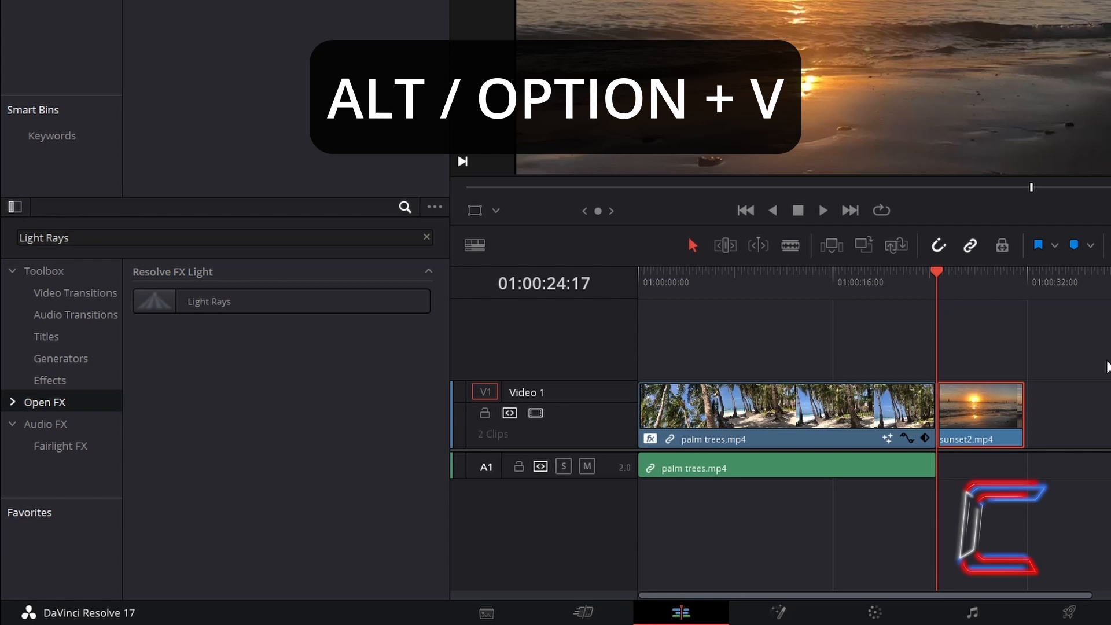
key(alt+v)
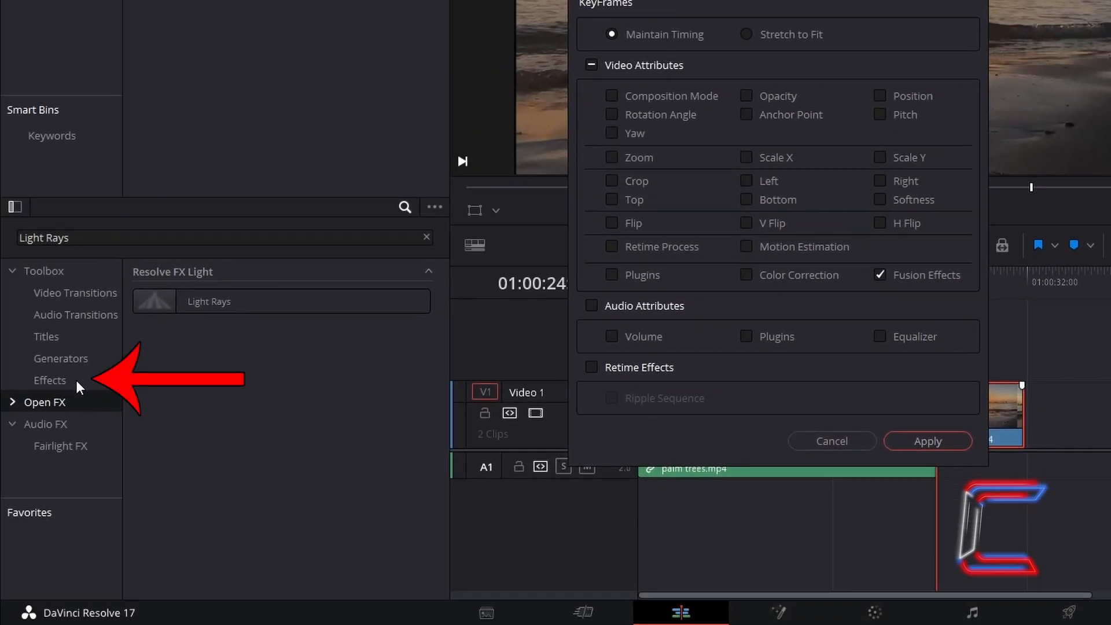
mouse_move(346, 428)
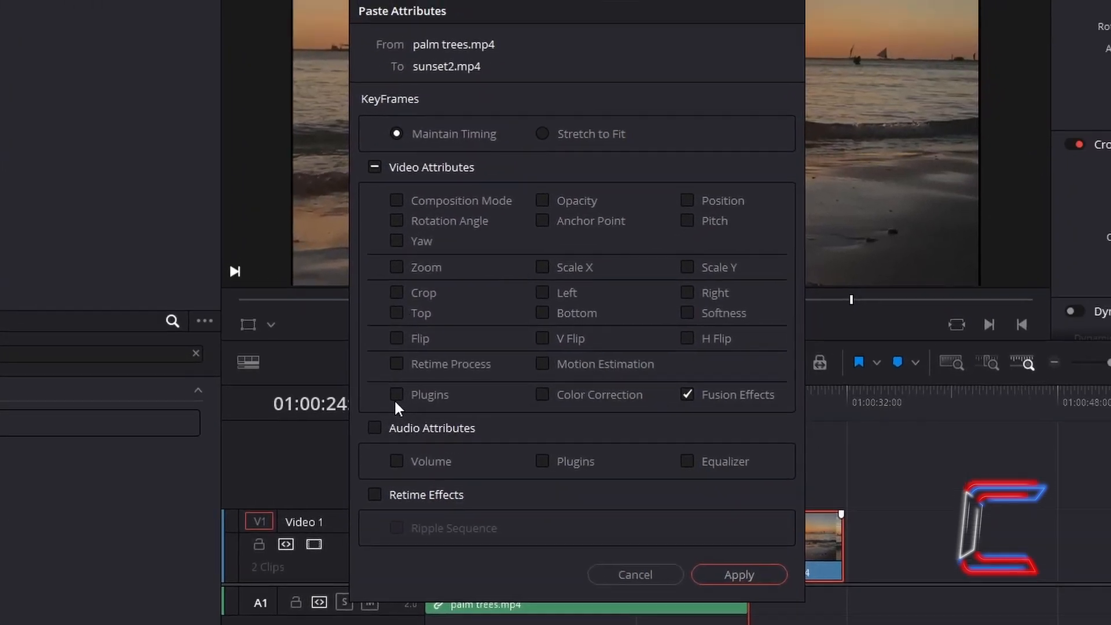
Apply Fusion Effects plus Plugins from palm trees onto sunset2.
click(396, 394)
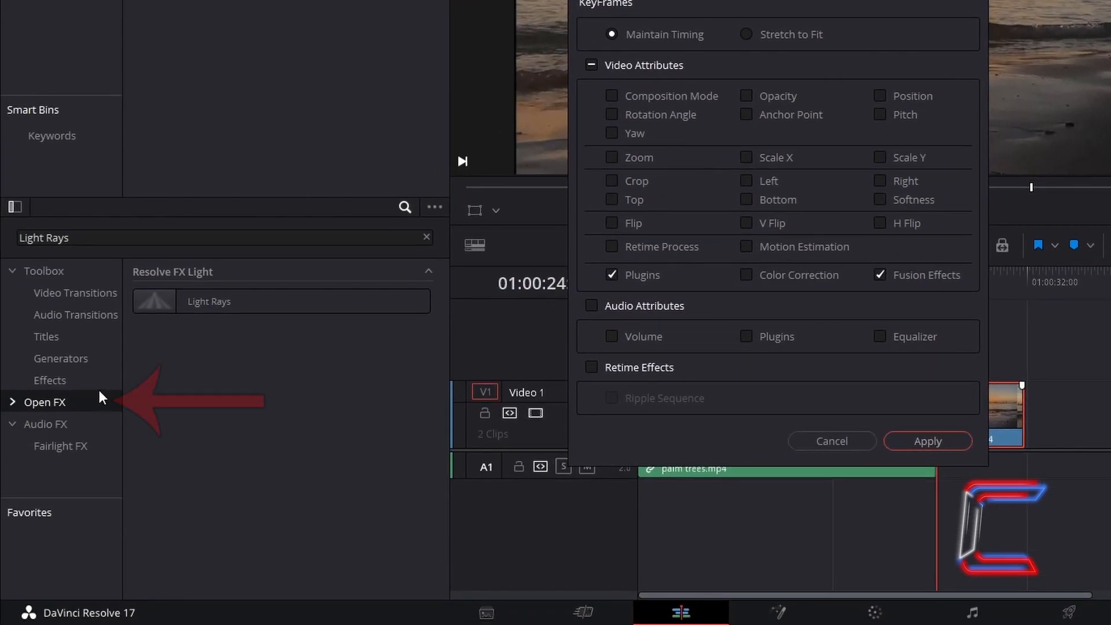
mouse_move(871, 382)
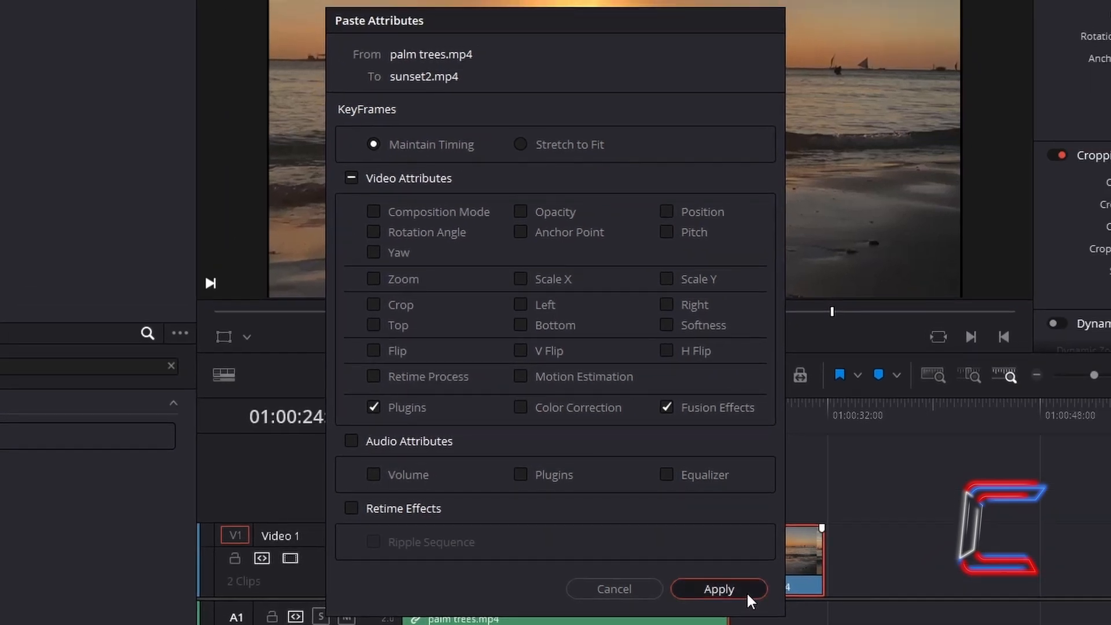
click(719, 589)
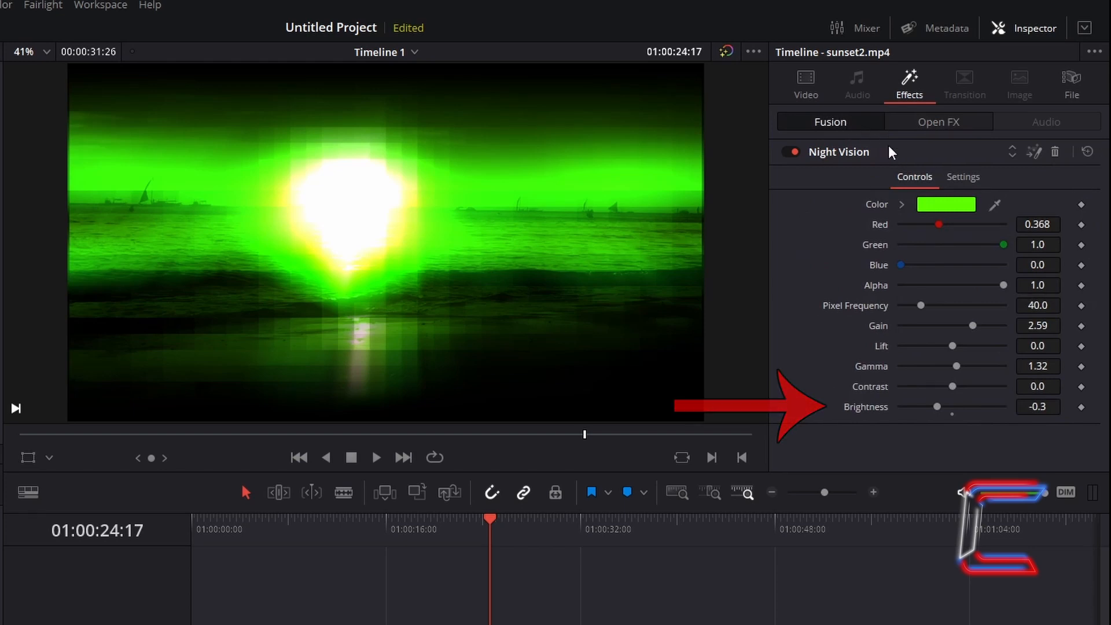
mouse_move(723, 582)
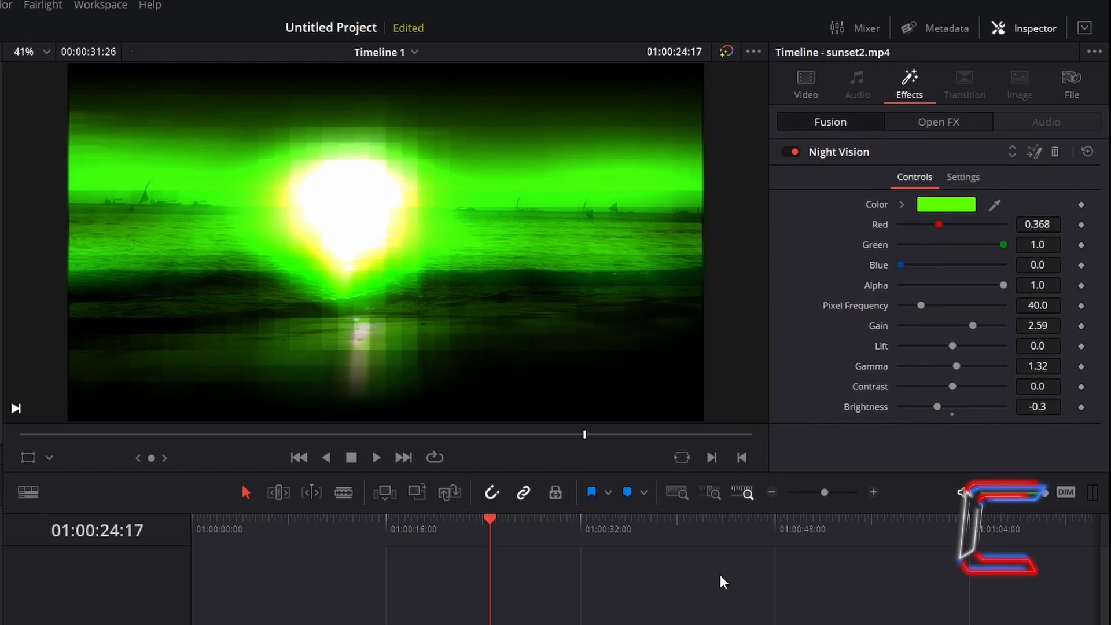